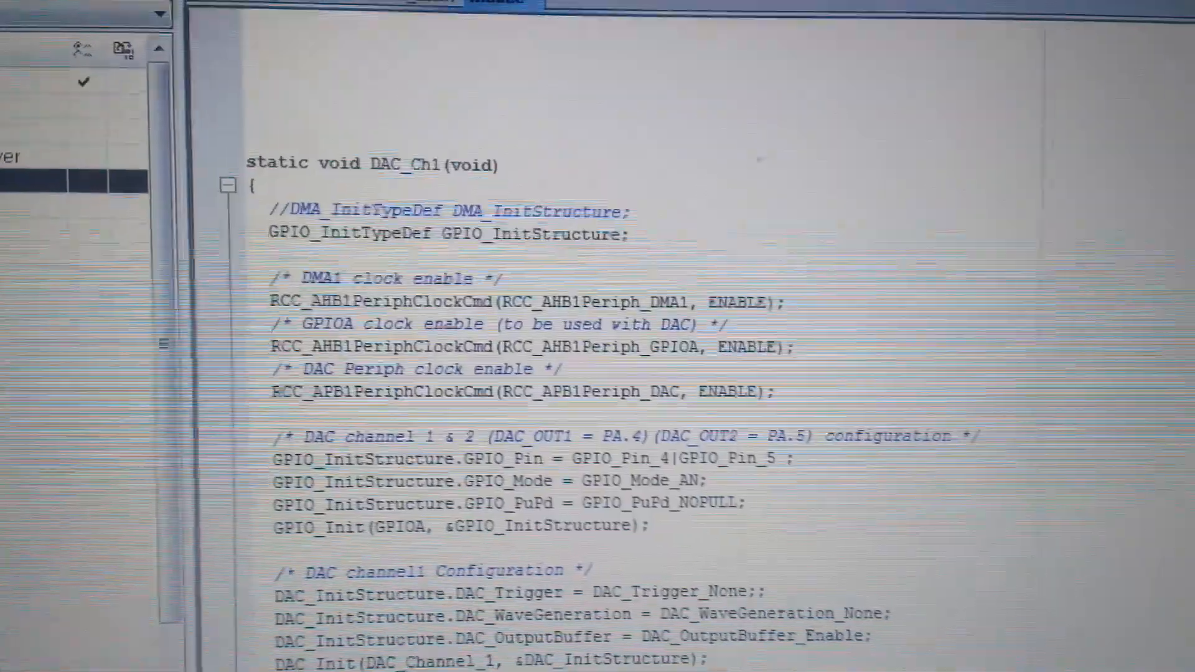
pyautogui.scroll(3)
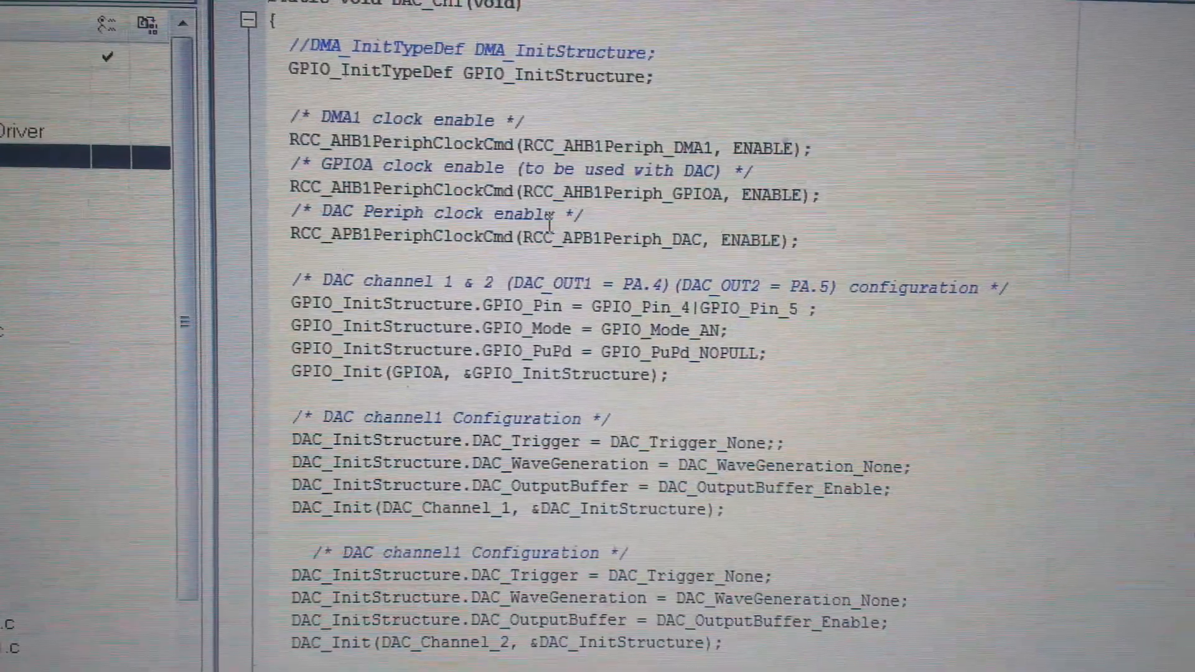
pyautogui.scroll(3)
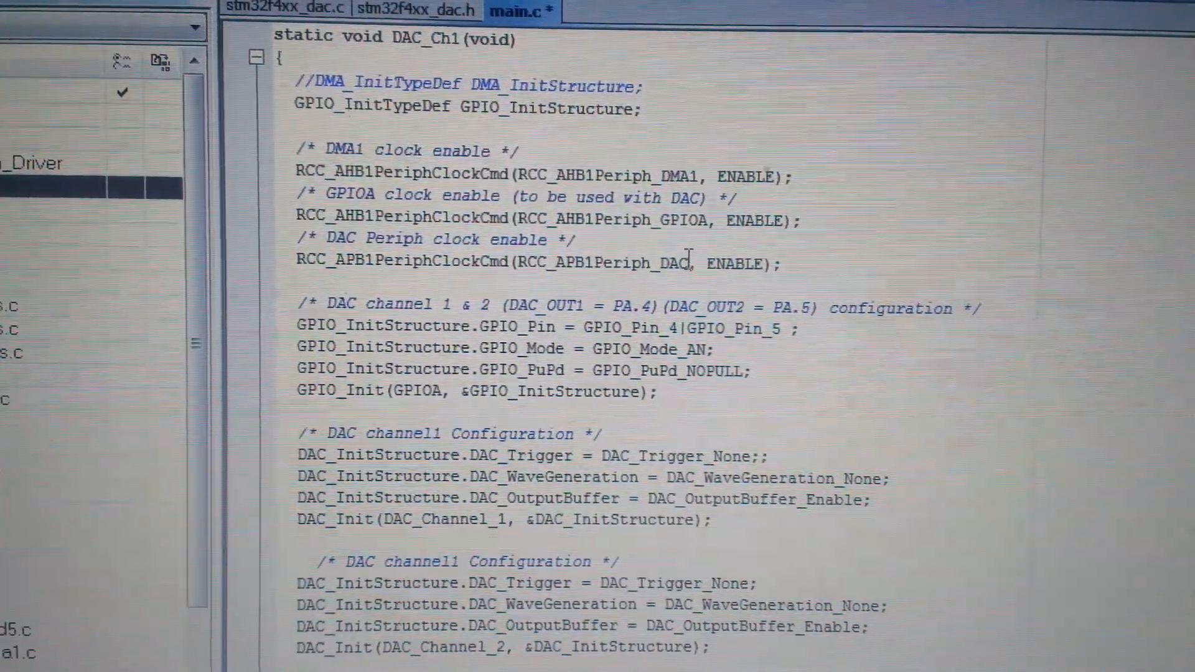
pyautogui.scroll(-3)
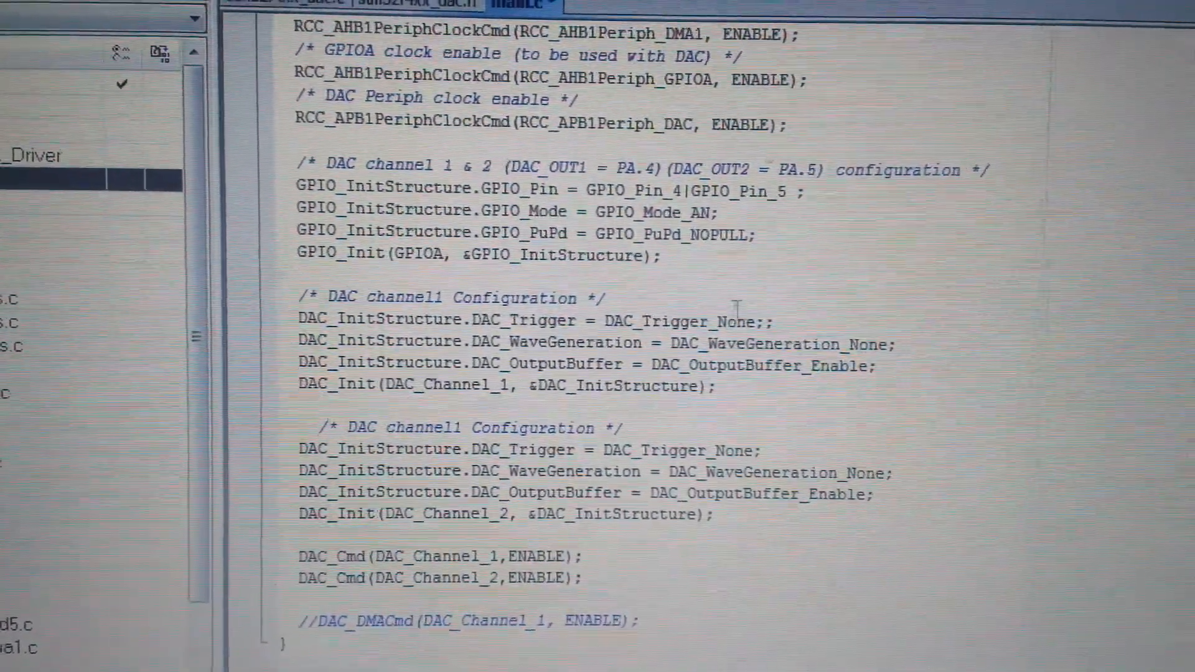
pyautogui.doubleClick(701, 327)
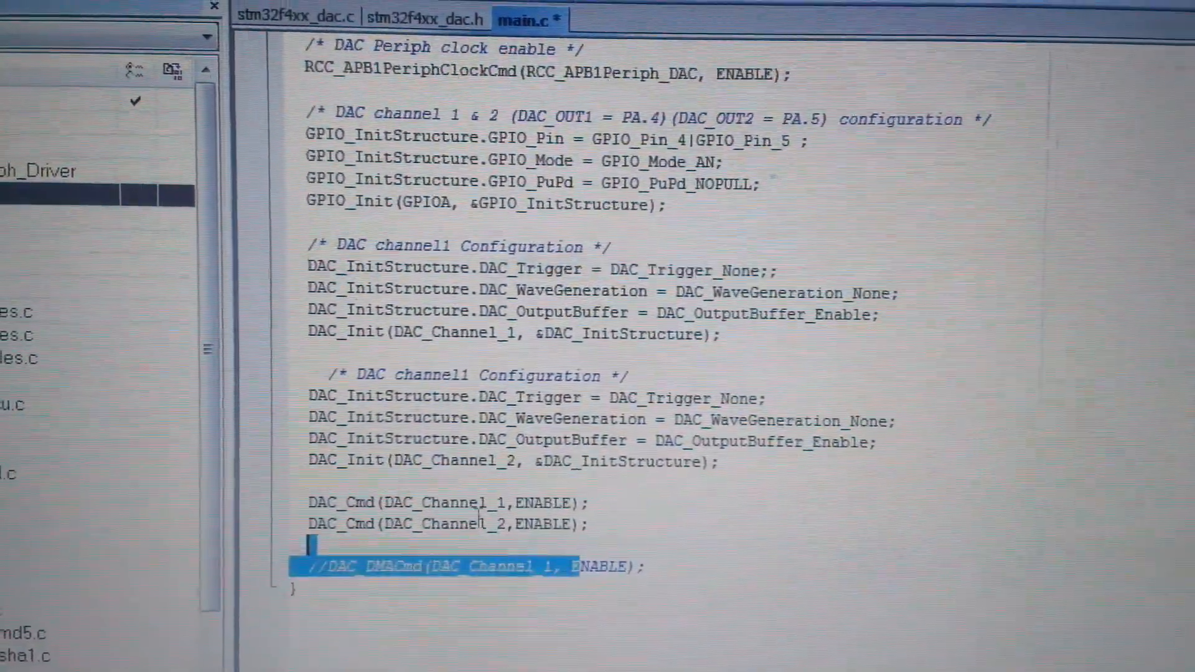
pyautogui.scroll(-3)
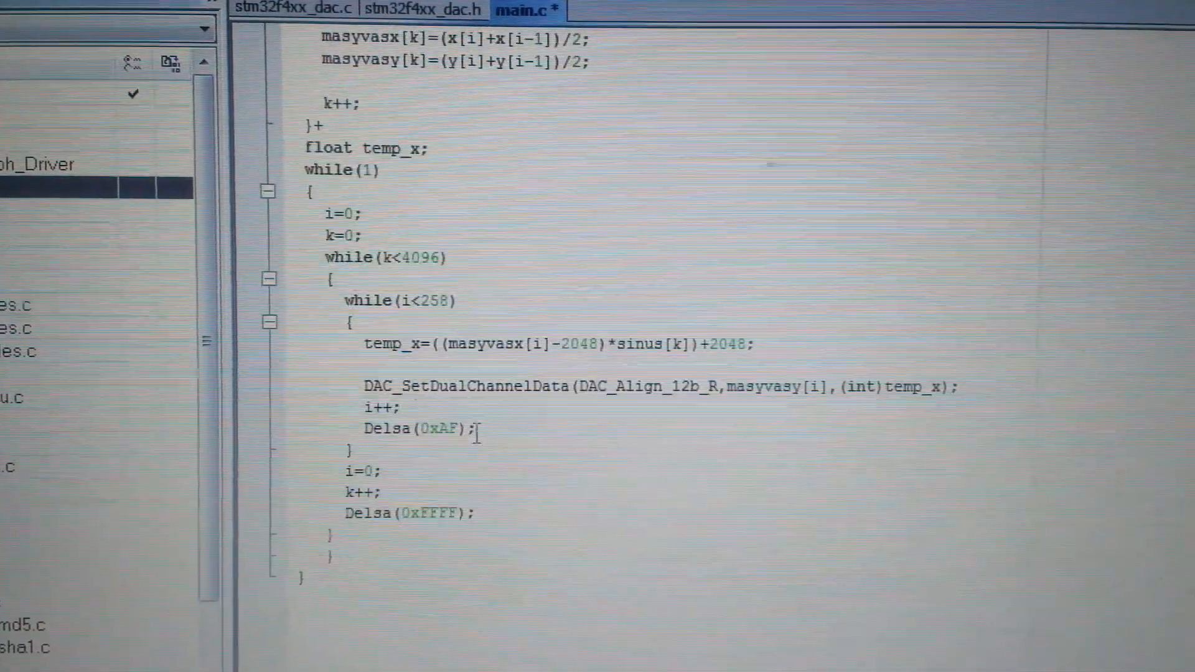
pyautogui.doubleClick(442, 396)
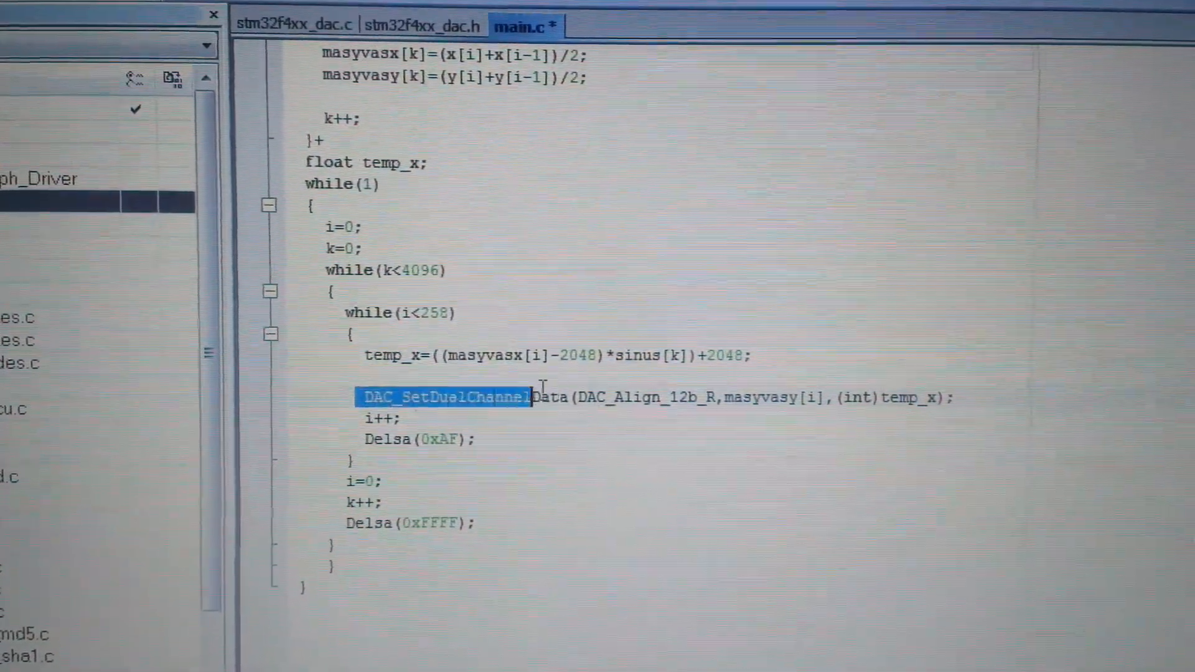